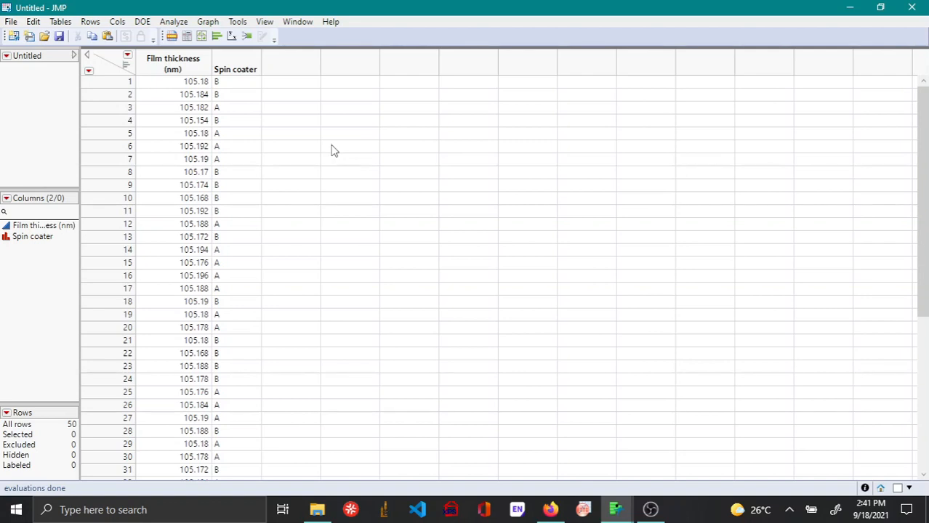
mouse_move(283, 77)
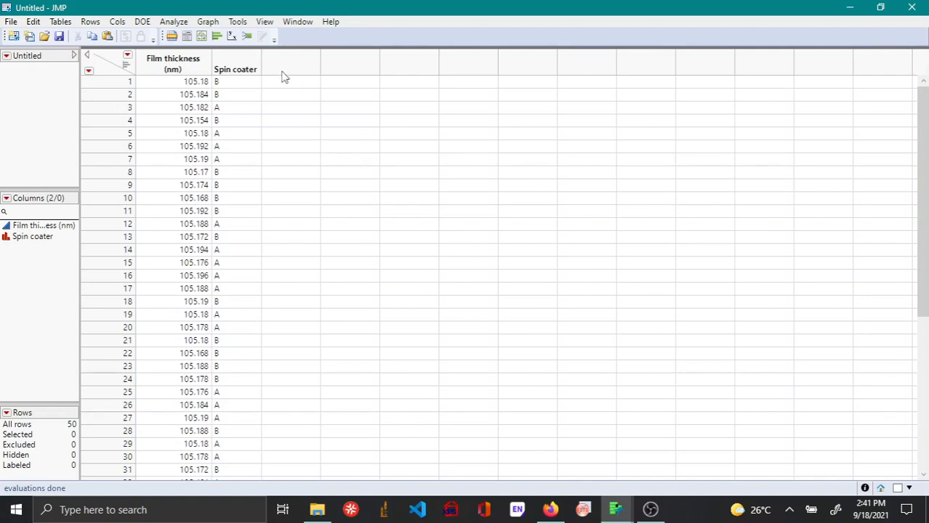
mouse_move(294, 141)
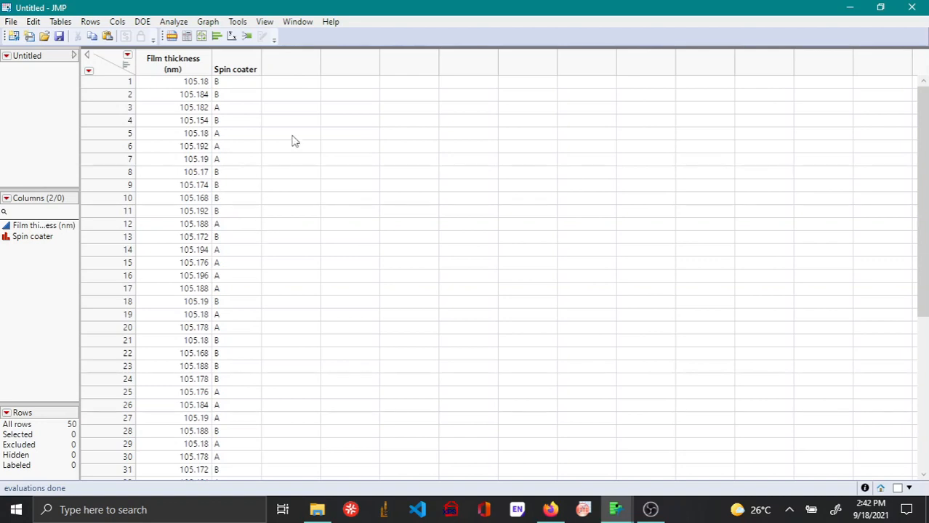
mouse_move(248, 178)
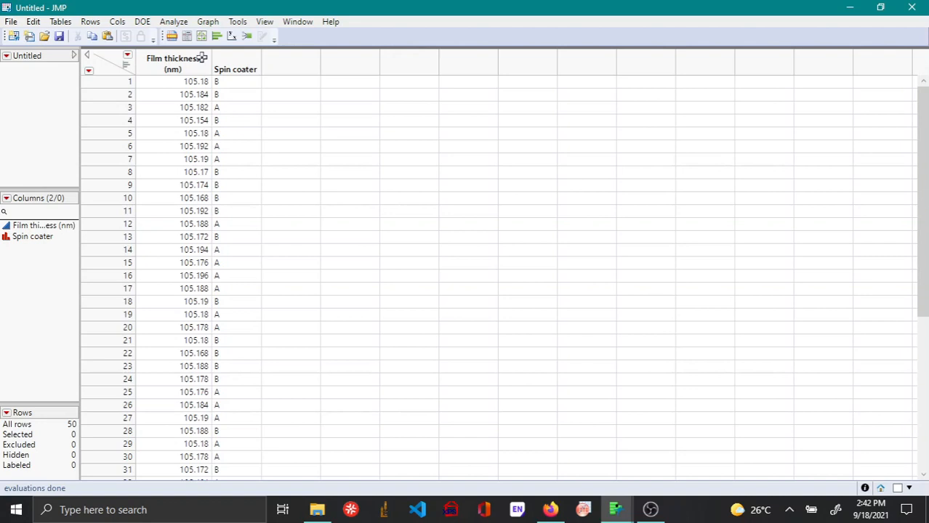
mouse_move(268, 99)
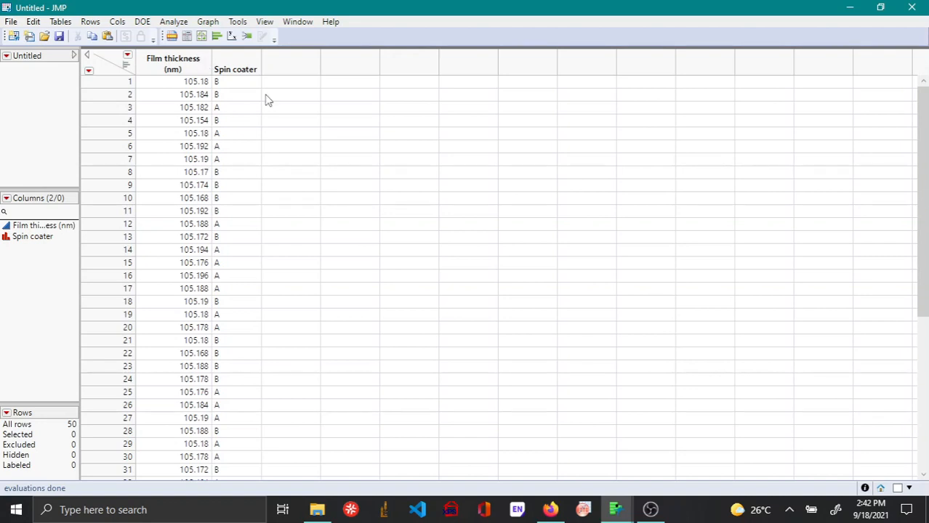
mouse_move(294, 236)
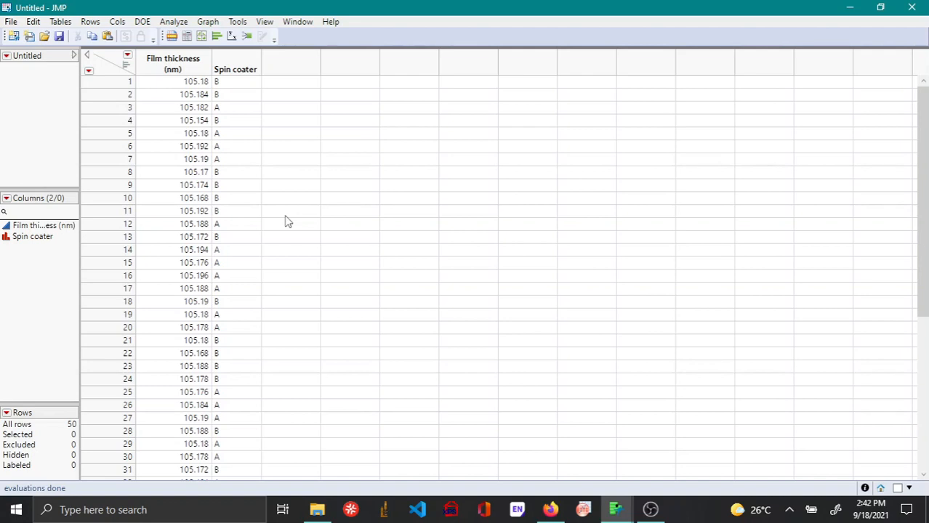
mouse_move(291, 203)
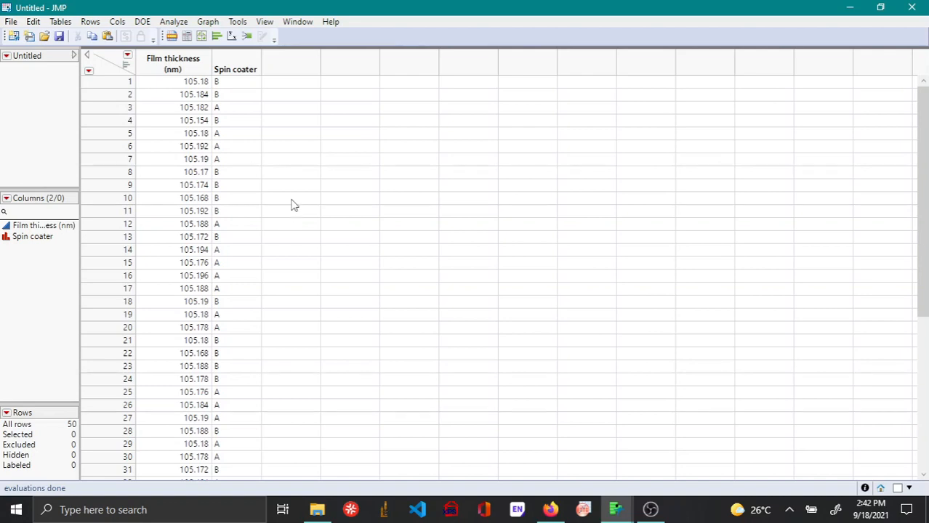
mouse_move(270, 94)
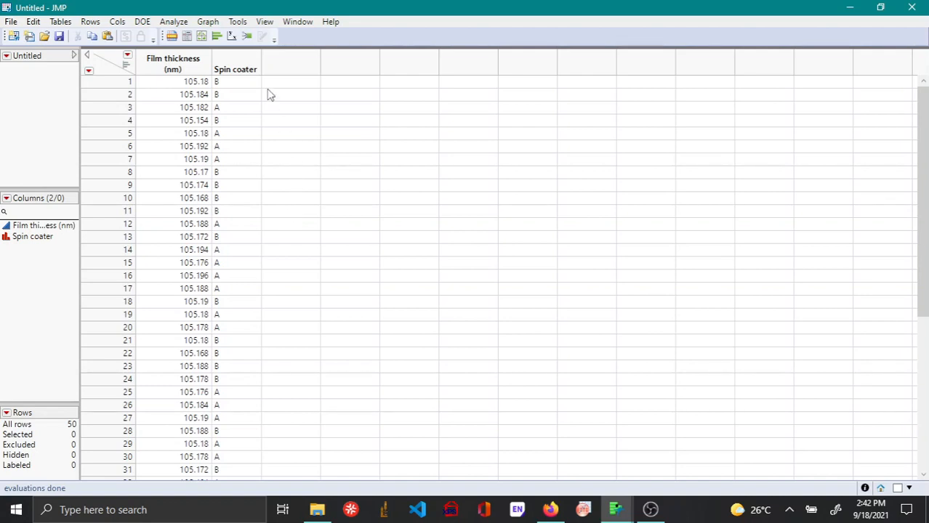
mouse_move(244, 166)
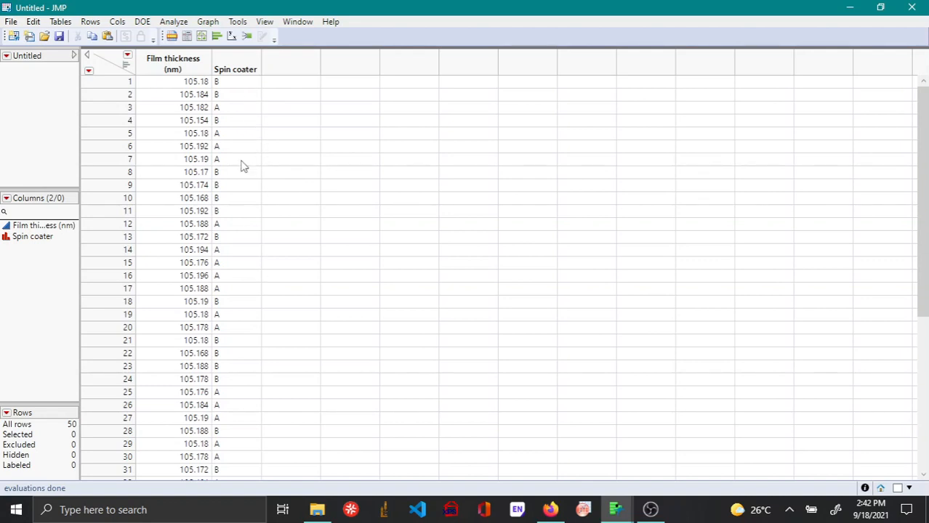
mouse_move(247, 228)
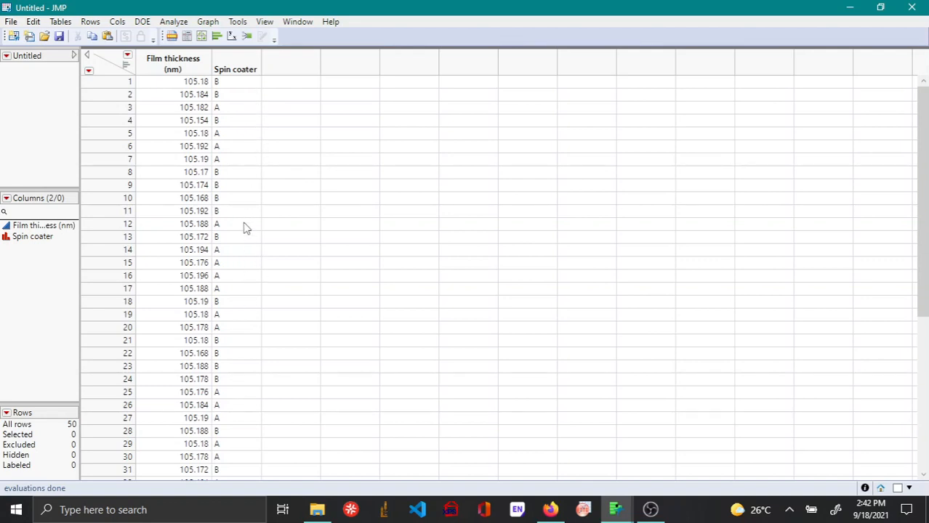
mouse_move(226, 157)
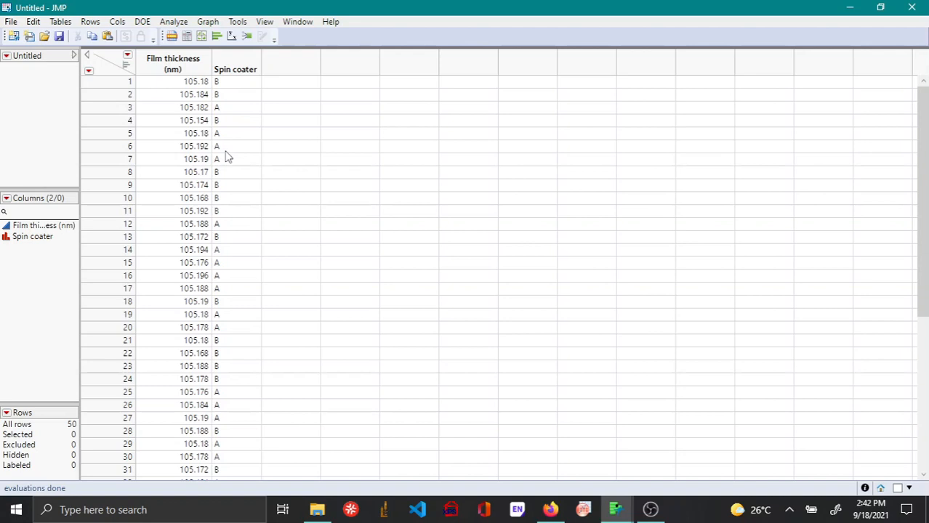
Run Fit Y by X with Film thickness (nm) as response and Spin coater as factor
left_click(173, 22)
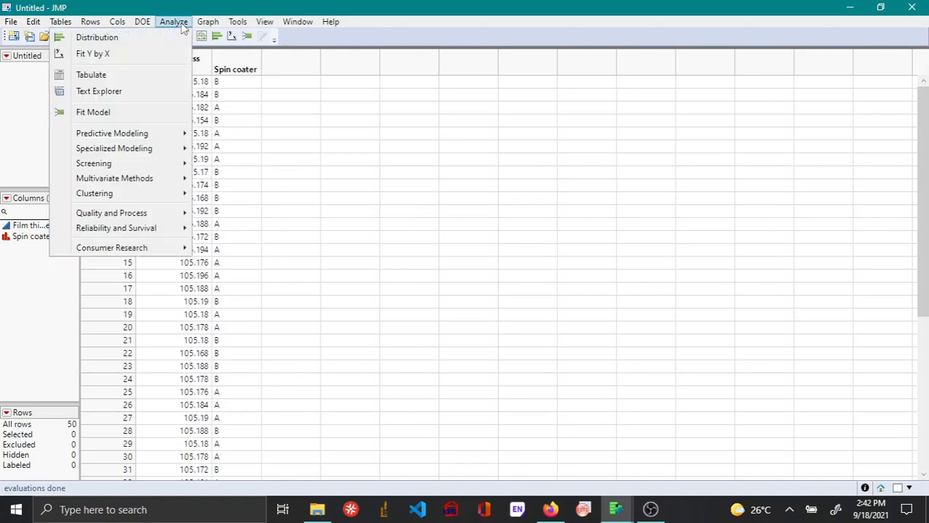
left_click(93, 52)
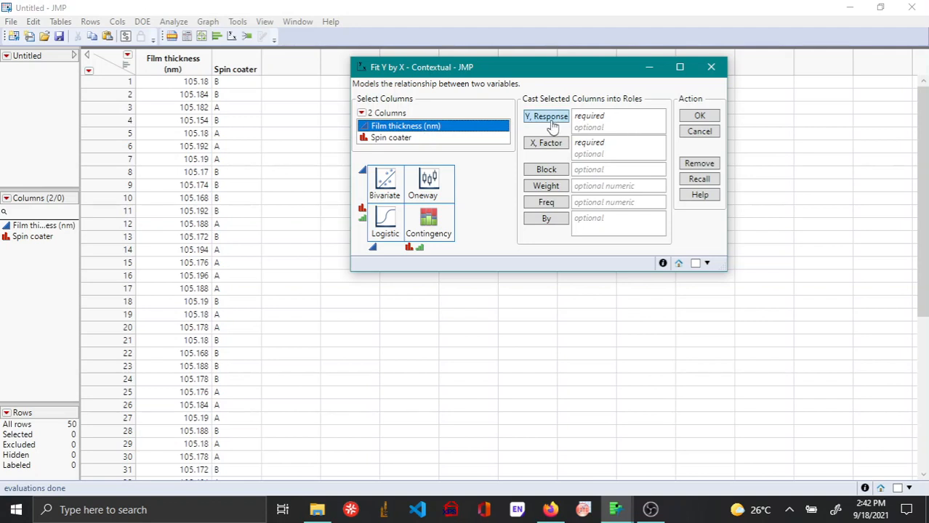
left_click(547, 116)
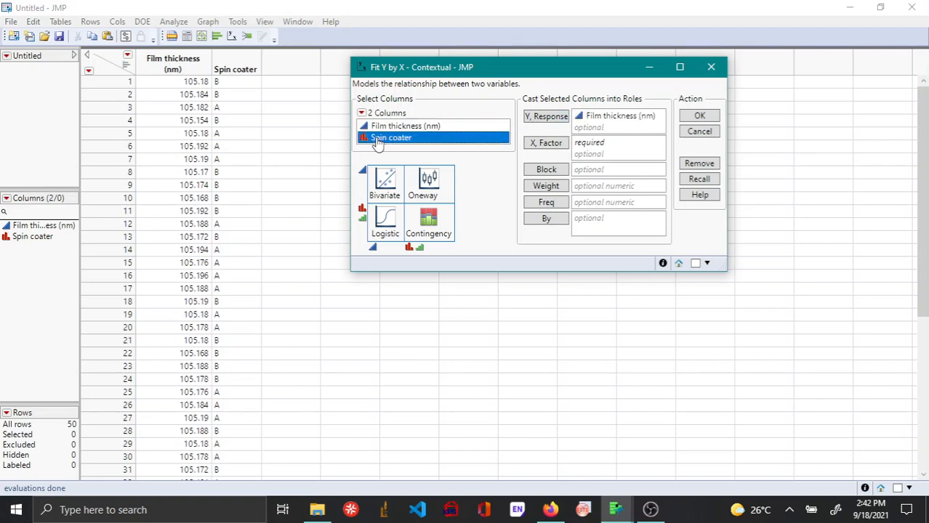
mouse_move(305, 140)
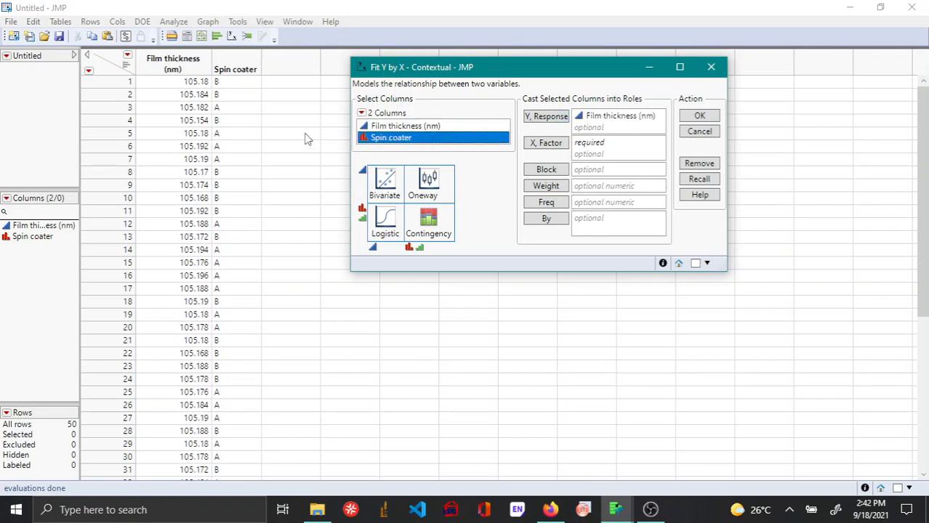
left_click(547, 142)
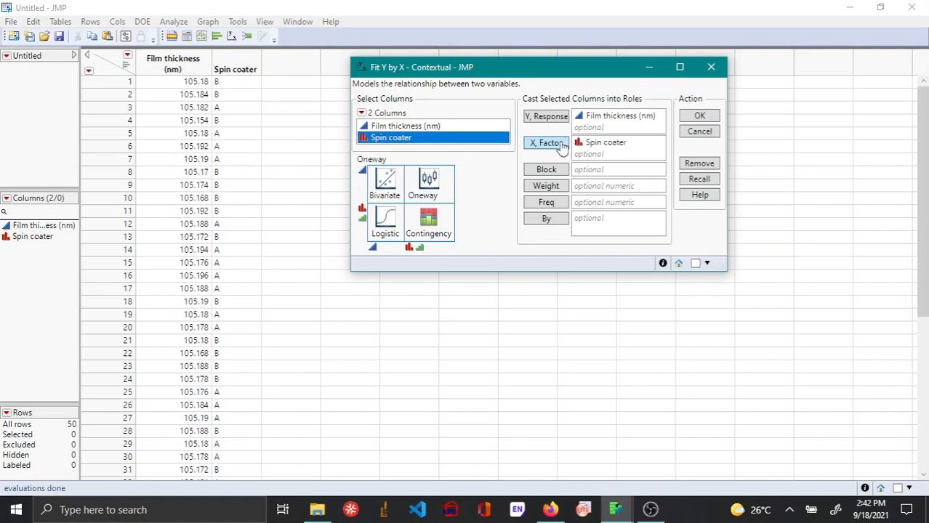
left_click(698, 131)
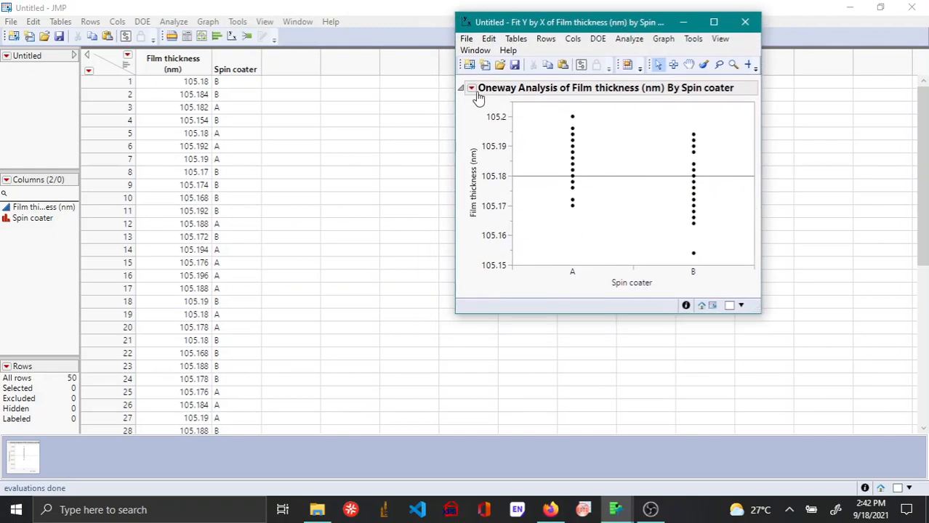
Jitter the thickness points horizontally via the Oneway display options
left_click(471, 87)
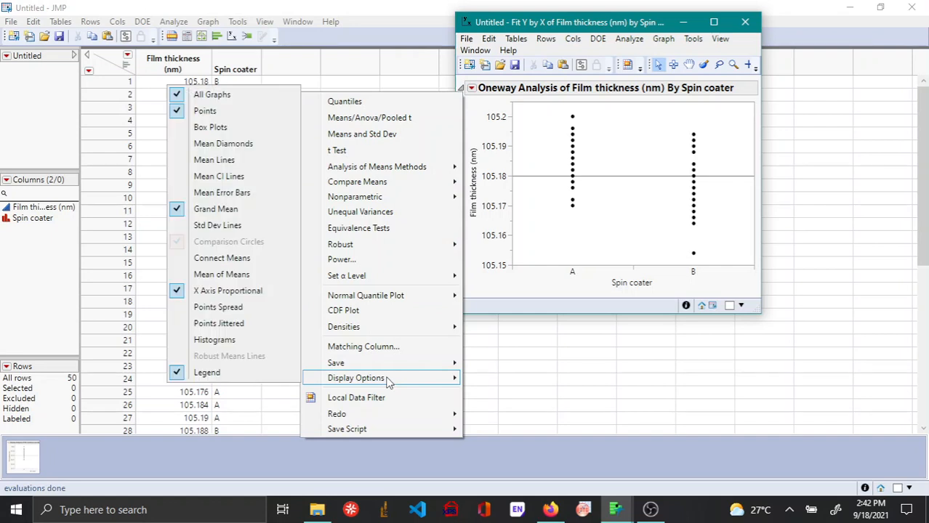
mouse_move(218, 323)
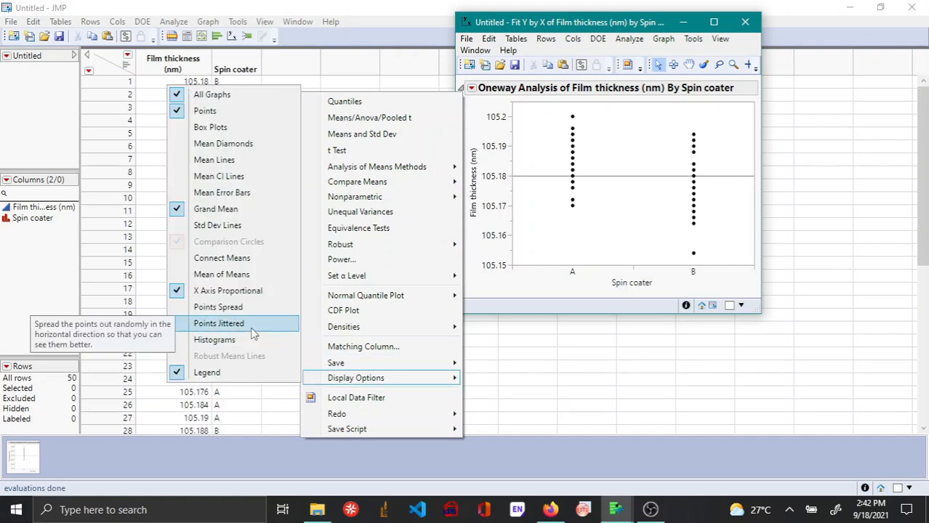
left_click(218, 323)
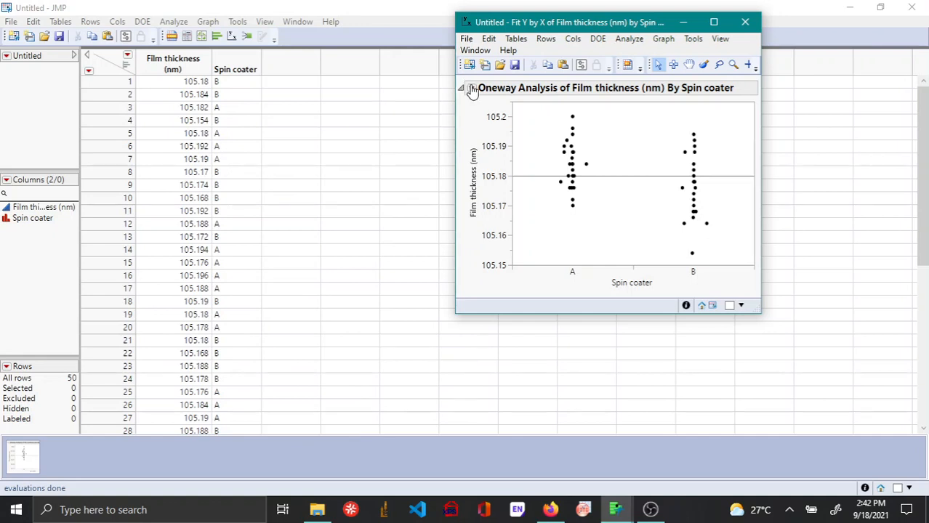
left_click(471, 87)
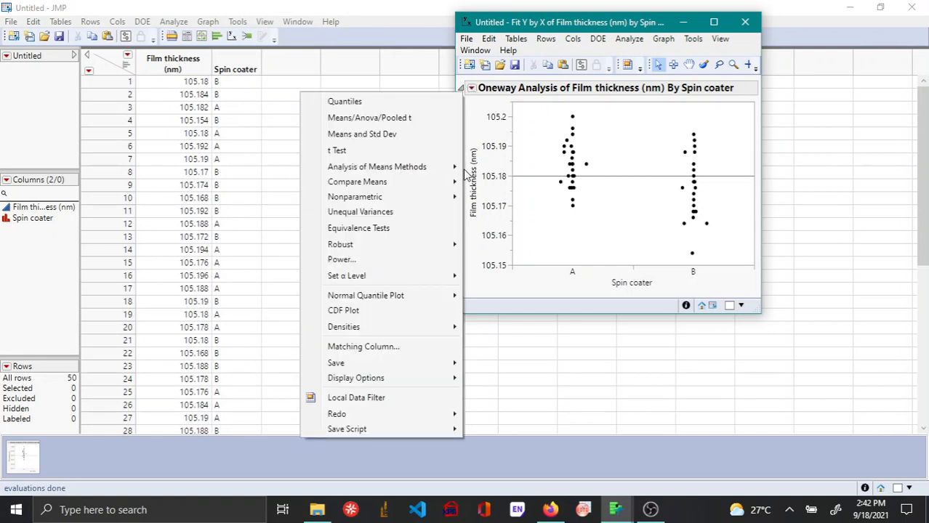
Request Equivalence Tests with 0.02 as the practically-zero difference and pooled variance
left_click(358, 227)
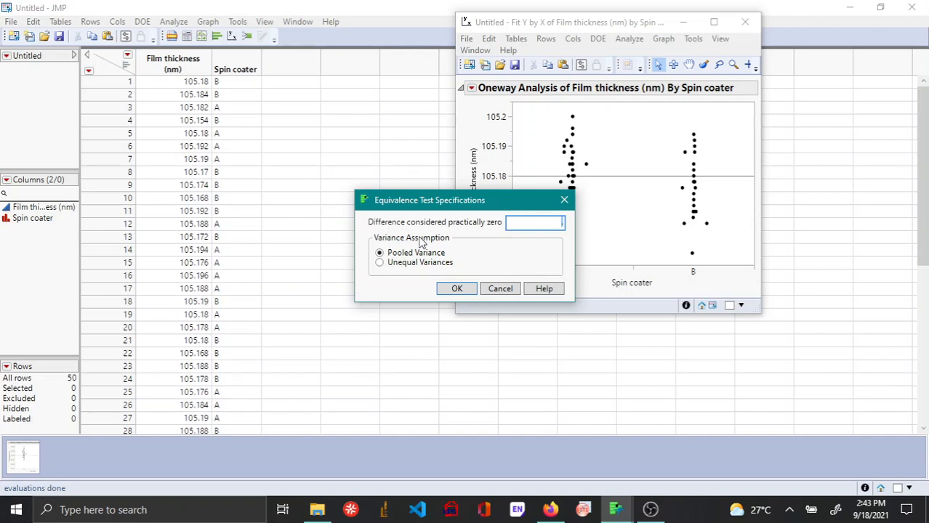
mouse_move(346, 192)
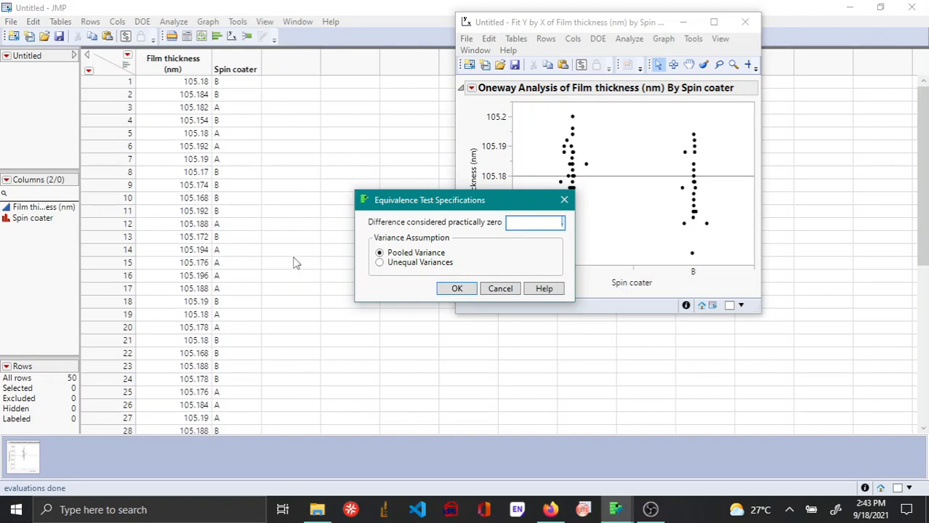
mouse_move(309, 171)
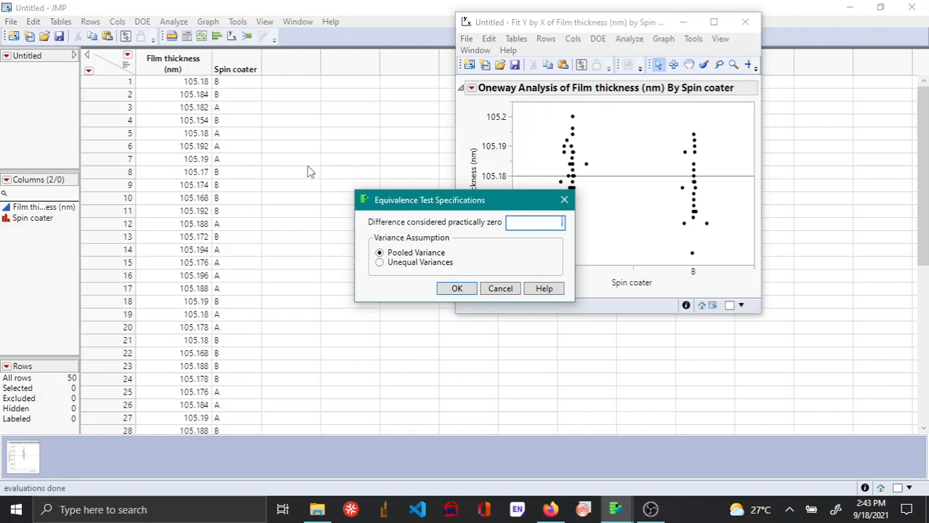
mouse_move(338, 171)
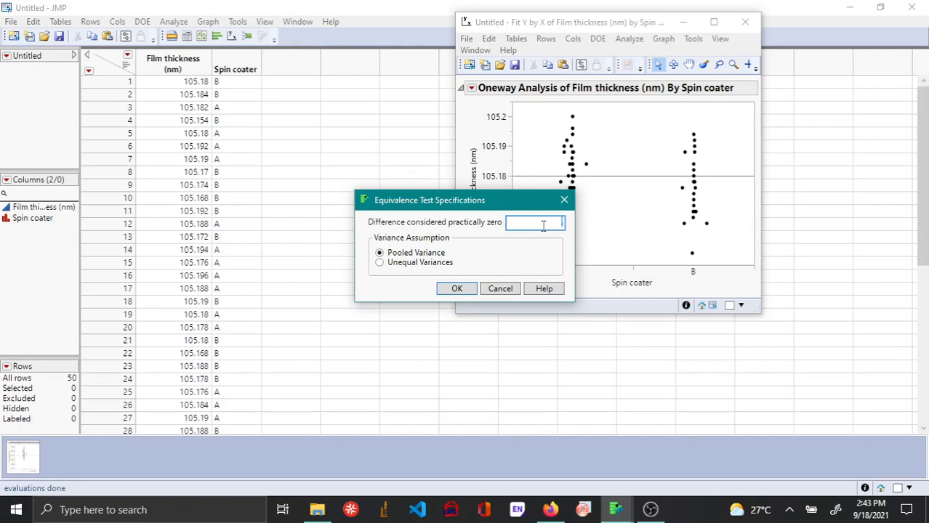
type("0")
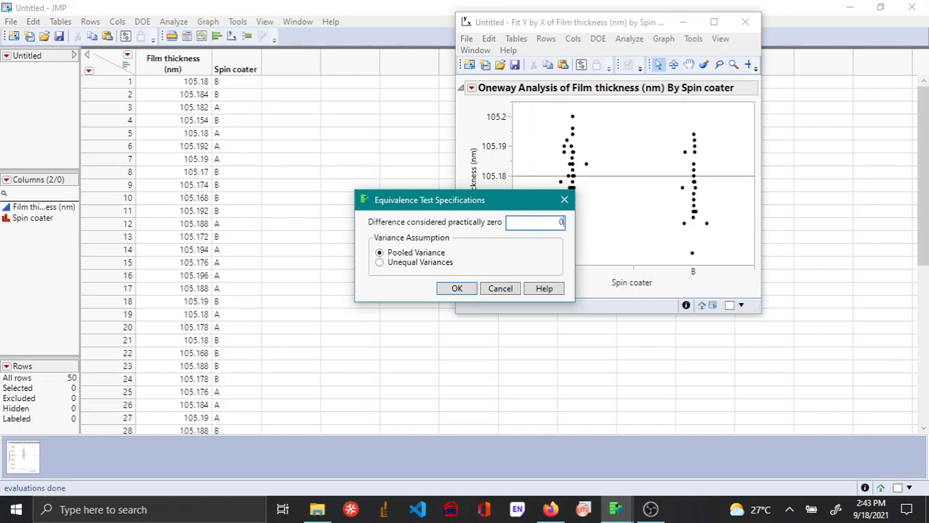
type("0.02")
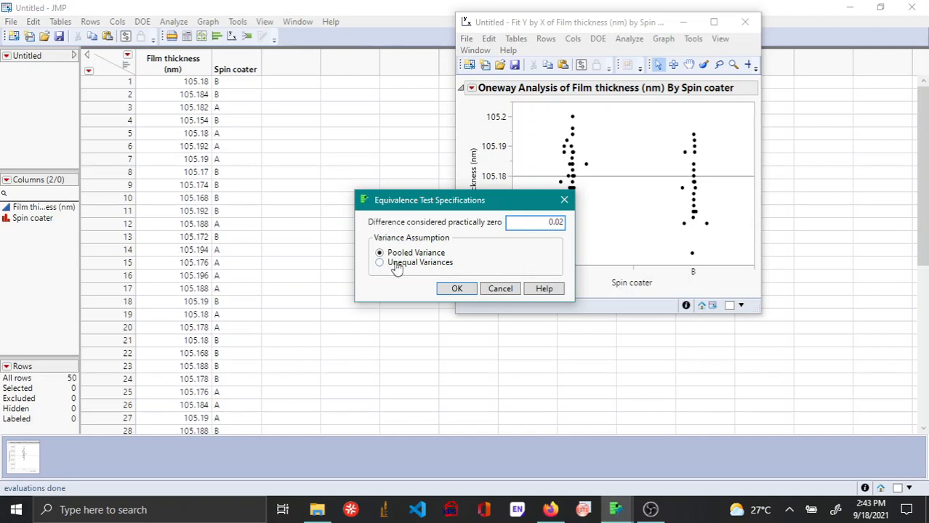
mouse_move(453, 264)
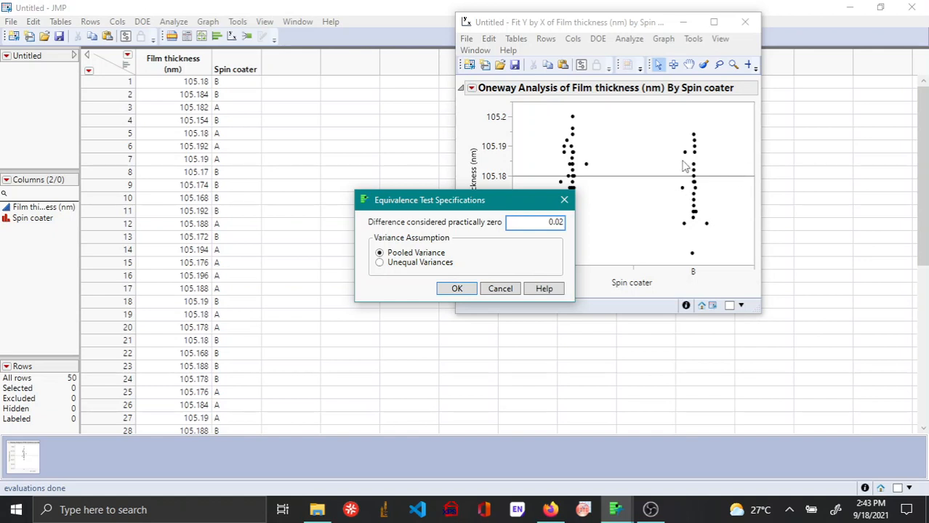
mouse_move(731, 148)
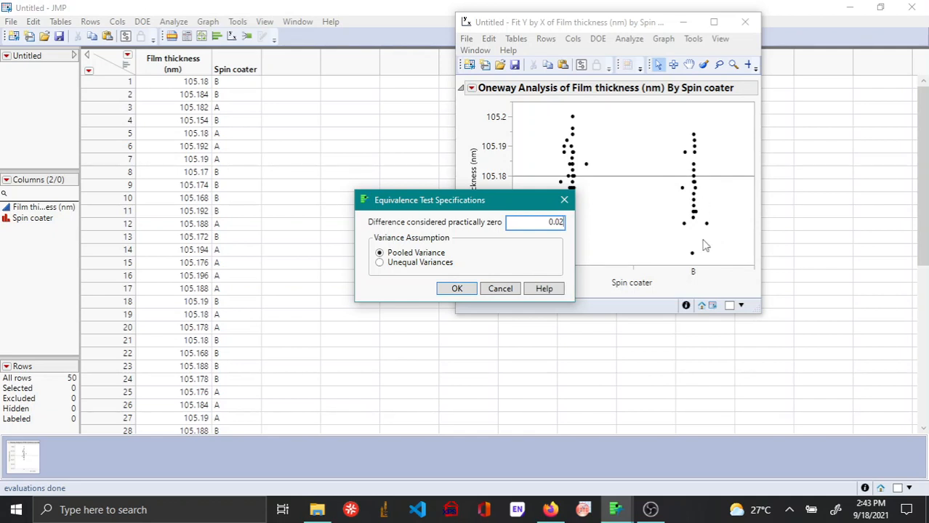
mouse_move(724, 165)
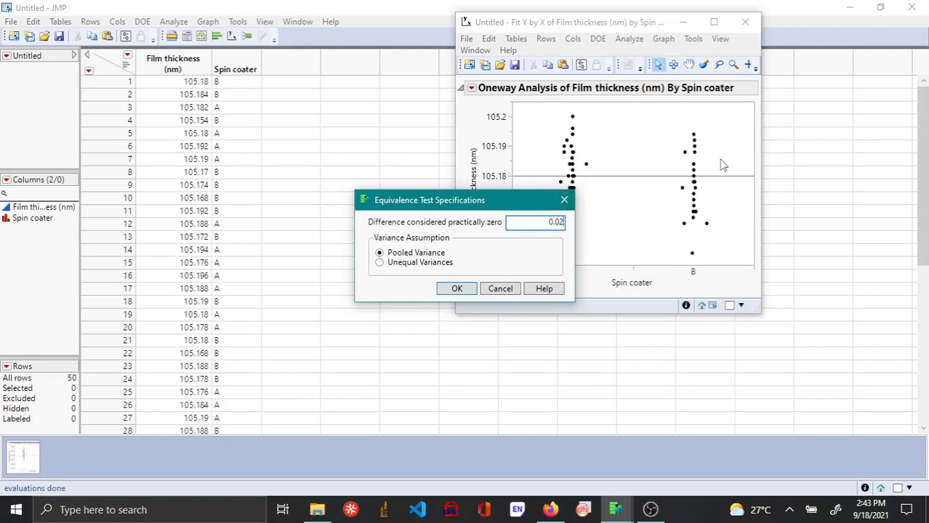
mouse_move(607, 155)
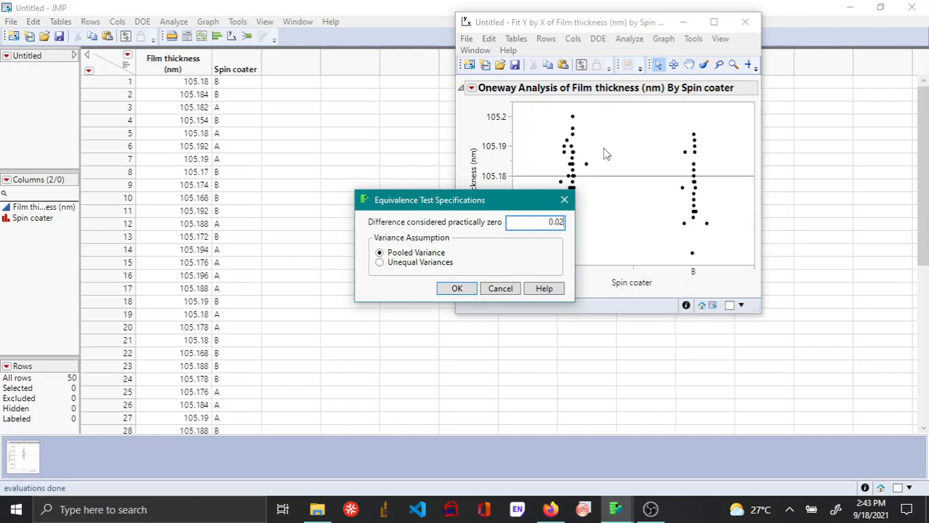
mouse_move(616, 333)
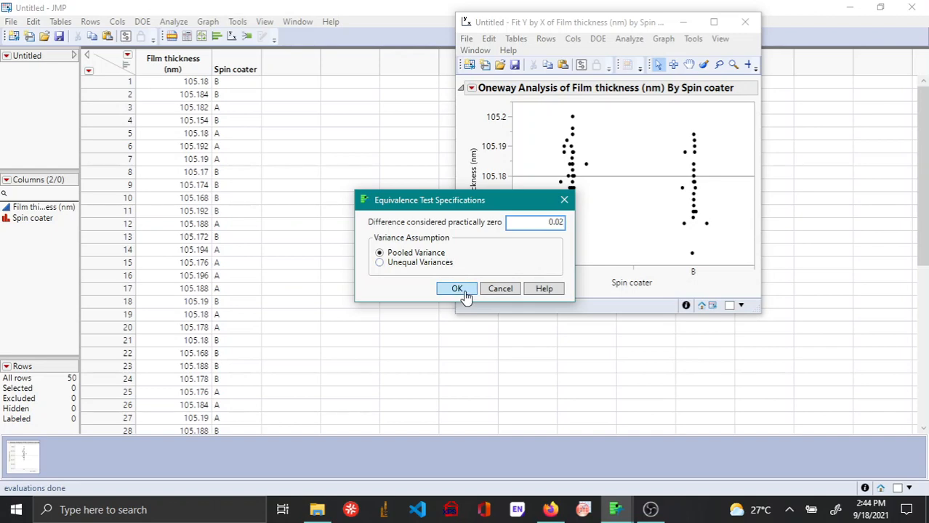
Confirm the 0.02 equivalence test, adding the TOST table and scatterplot to the report
left_click(456, 288)
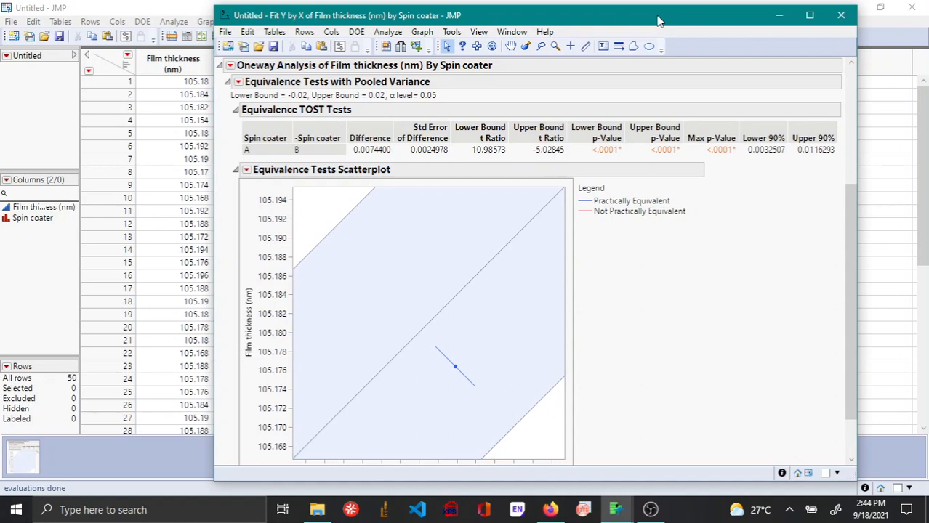
mouse_move(372, 167)
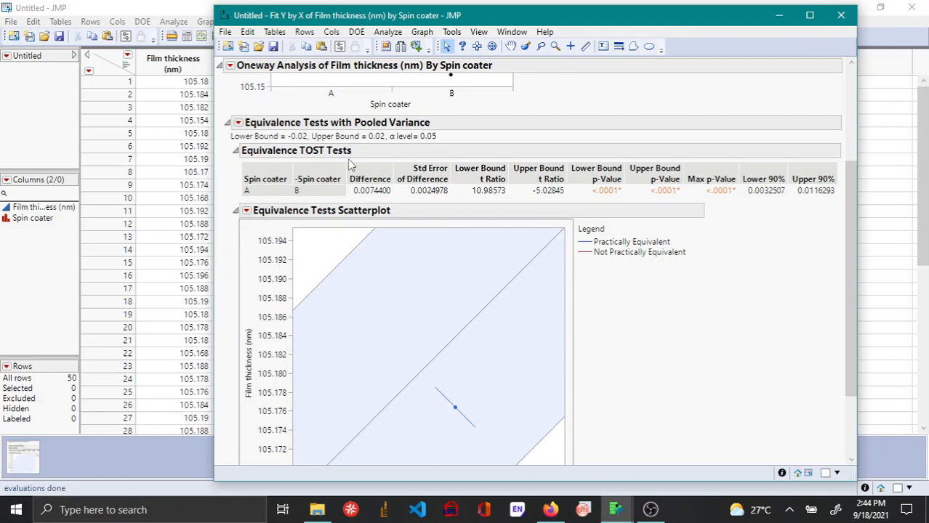
mouse_move(332, 168)
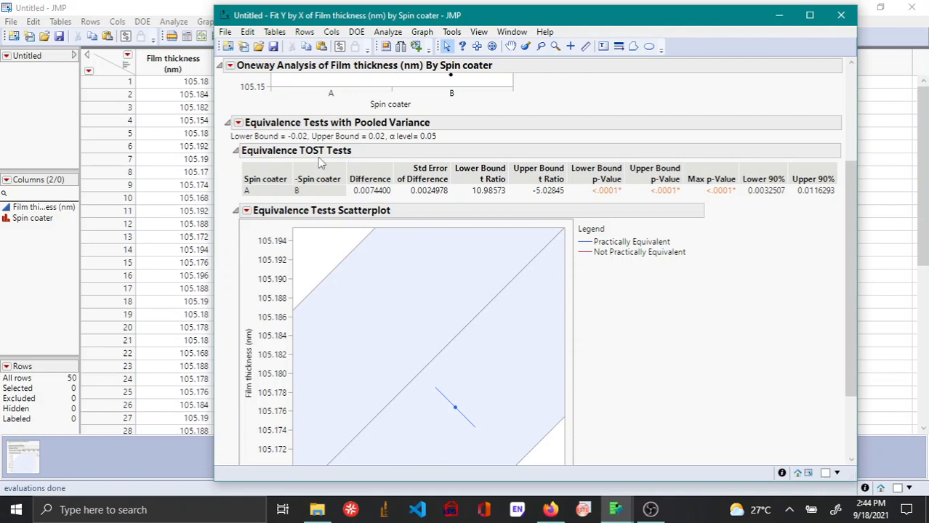
mouse_move(619, 233)
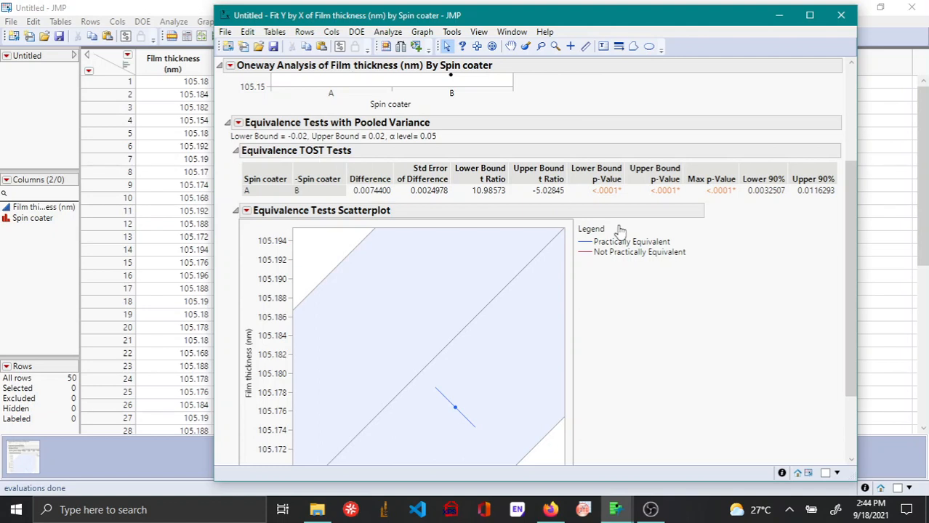
mouse_move(619, 199)
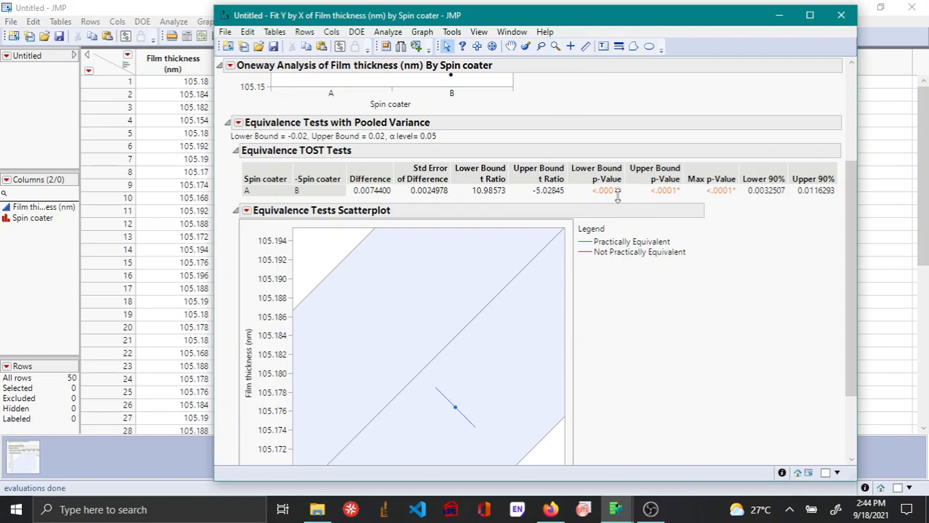
mouse_move(661, 198)
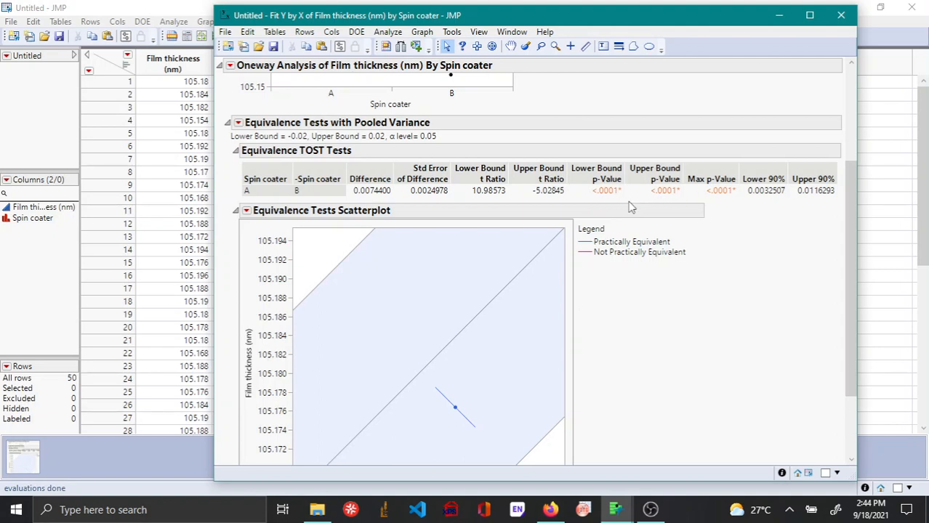
mouse_move(617, 201)
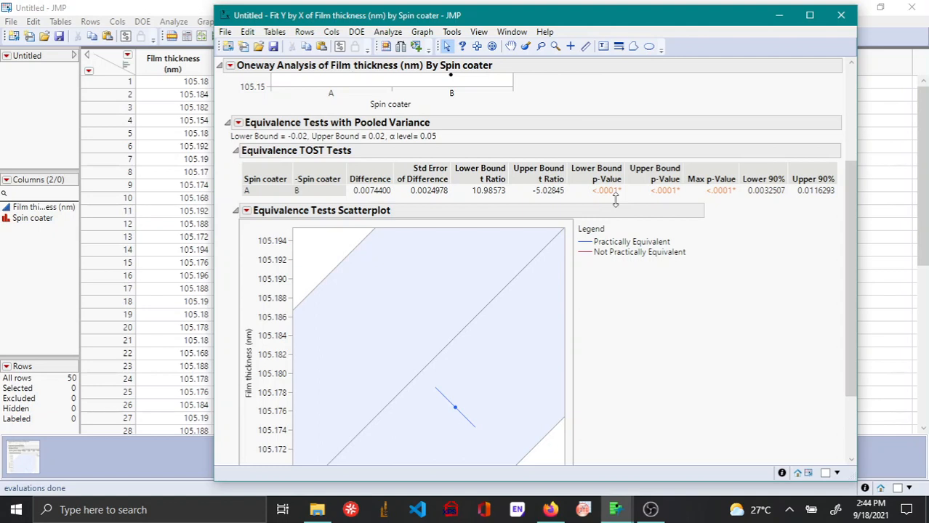
mouse_move(496, 395)
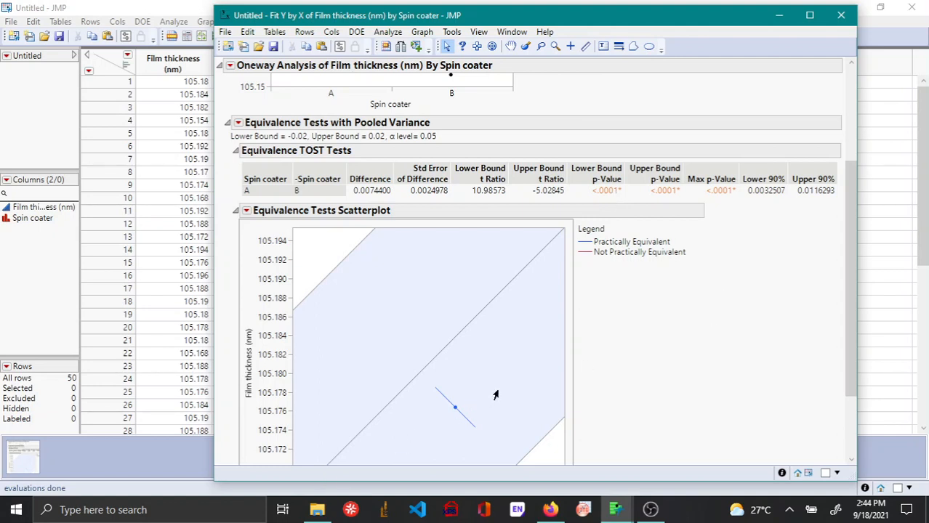
mouse_move(421, 387)
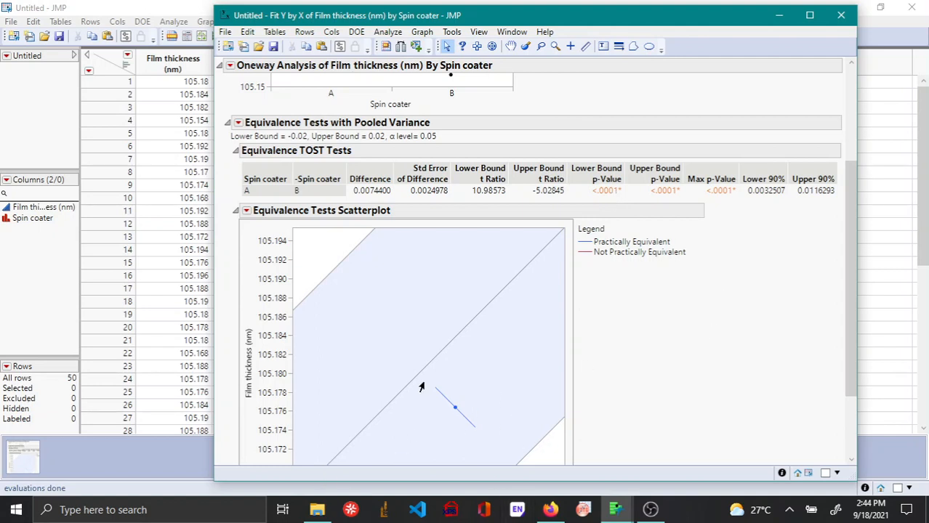
mouse_move(494, 324)
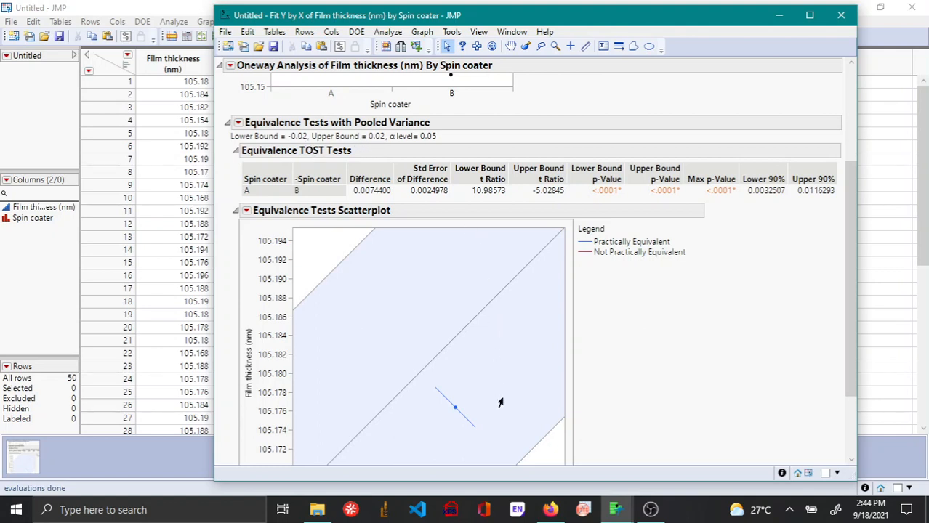
mouse_move(448, 418)
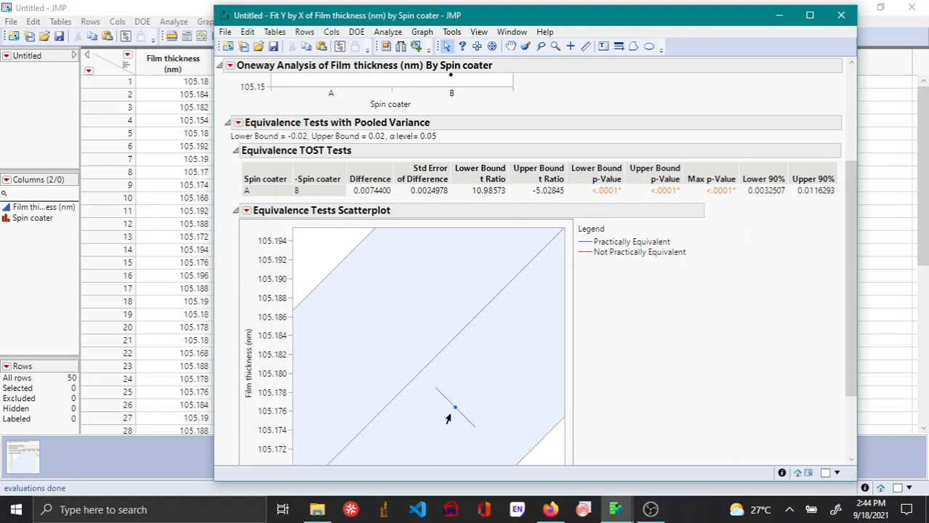
mouse_move(442, 396)
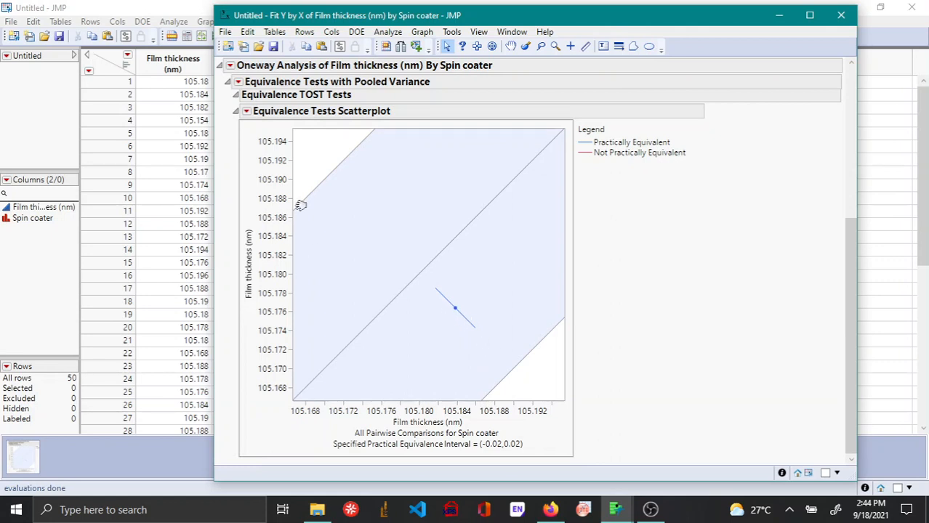
mouse_move(459, 267)
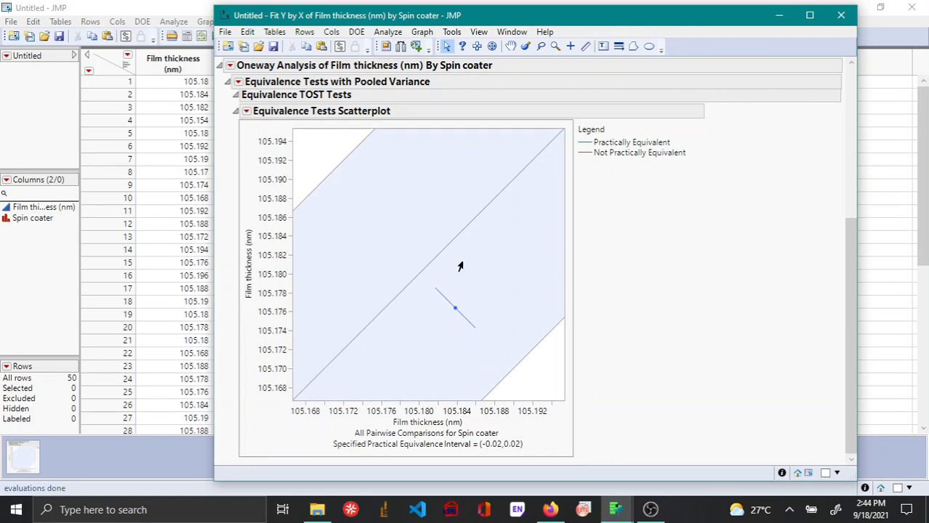
mouse_move(375, 227)
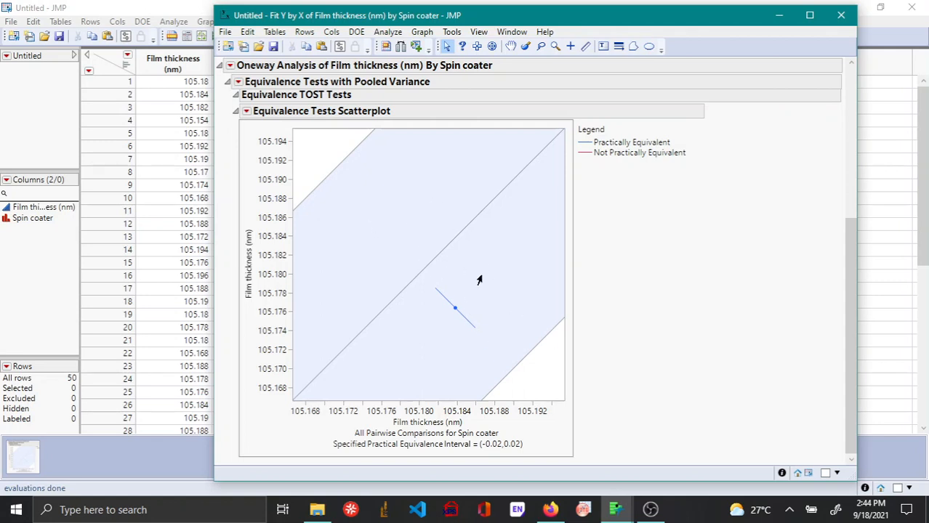
mouse_move(408, 294)
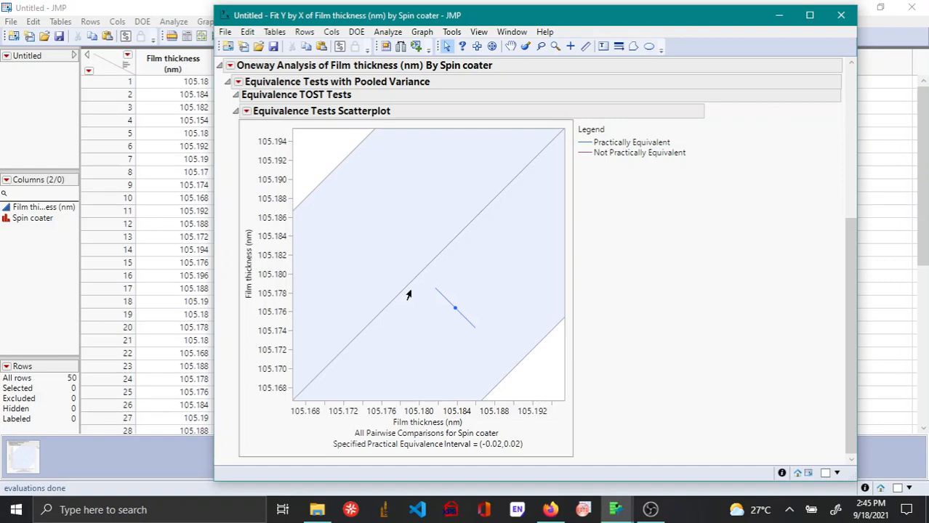
mouse_move(405, 293)
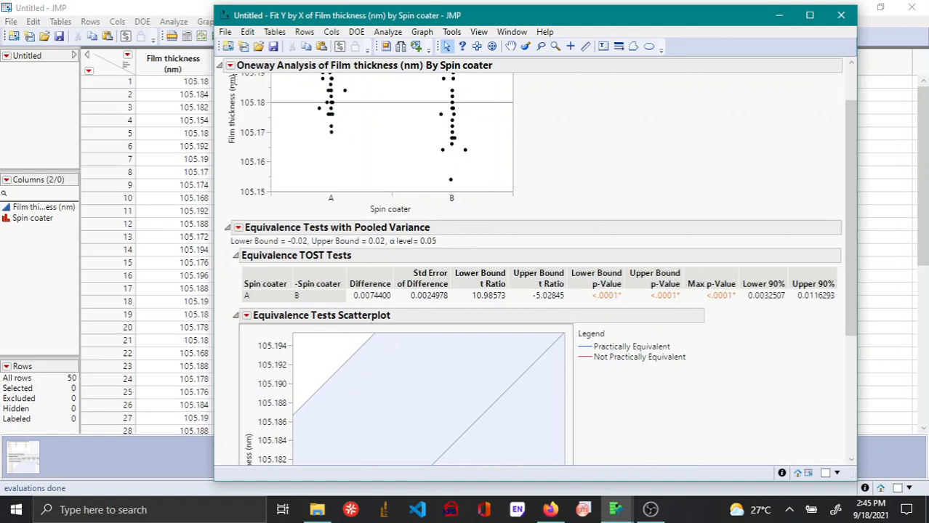
Add a second Equivalence Test with 0.01 as the practically-zero difference
left_click(230, 65)
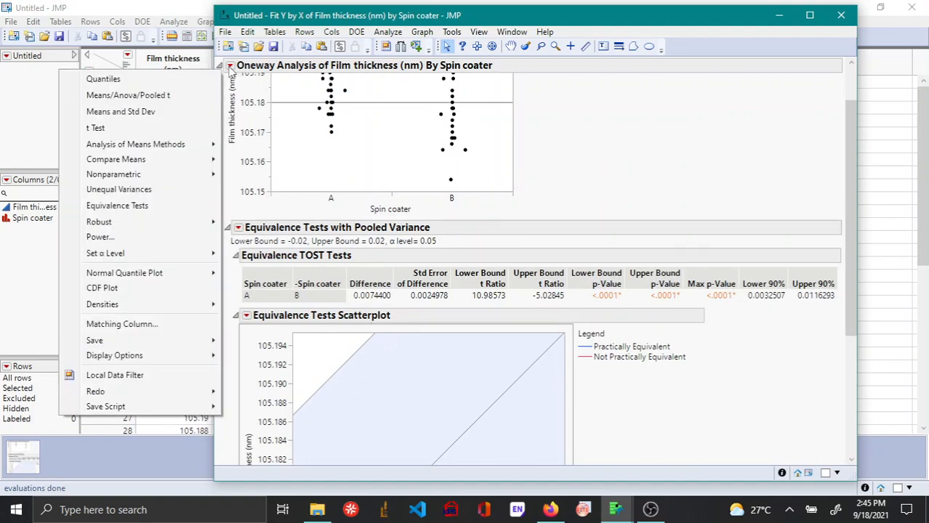
left_click(116, 205)
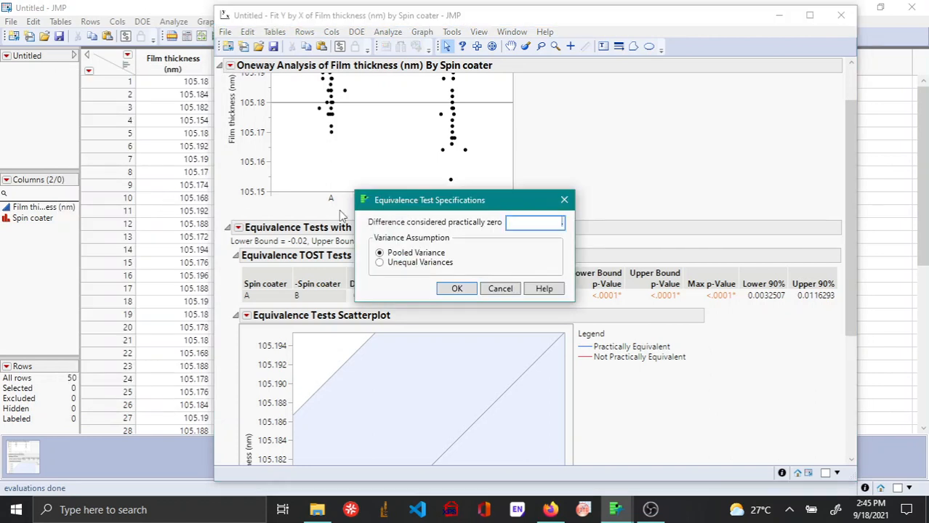
type("0")
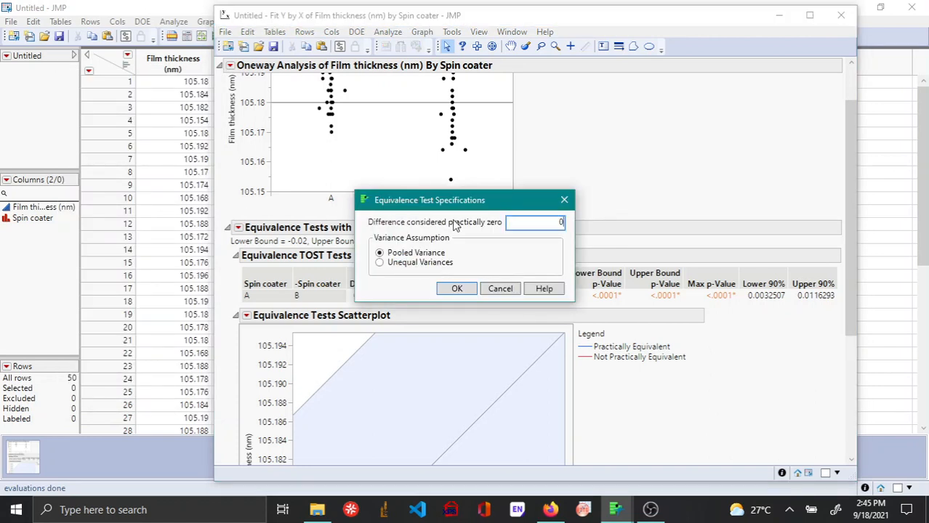
type("0.01")
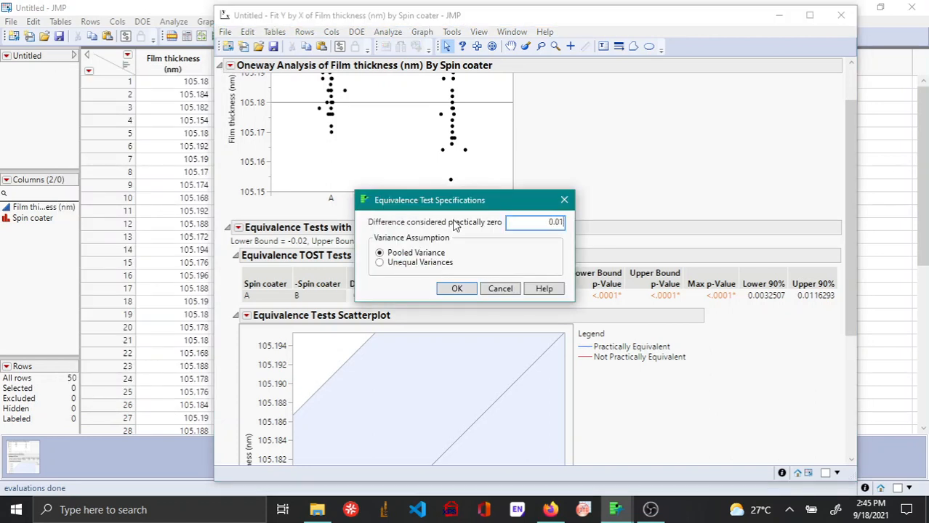
left_click(457, 288)
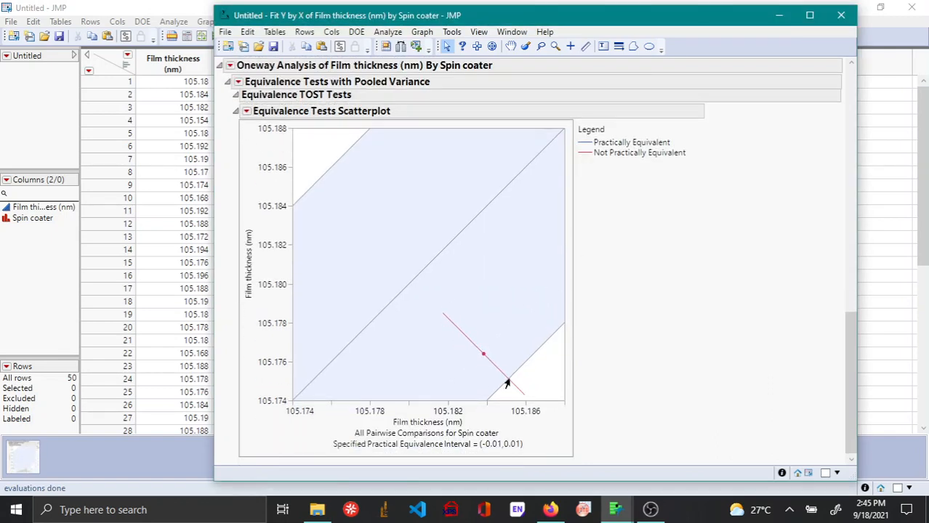
mouse_move(550, 394)
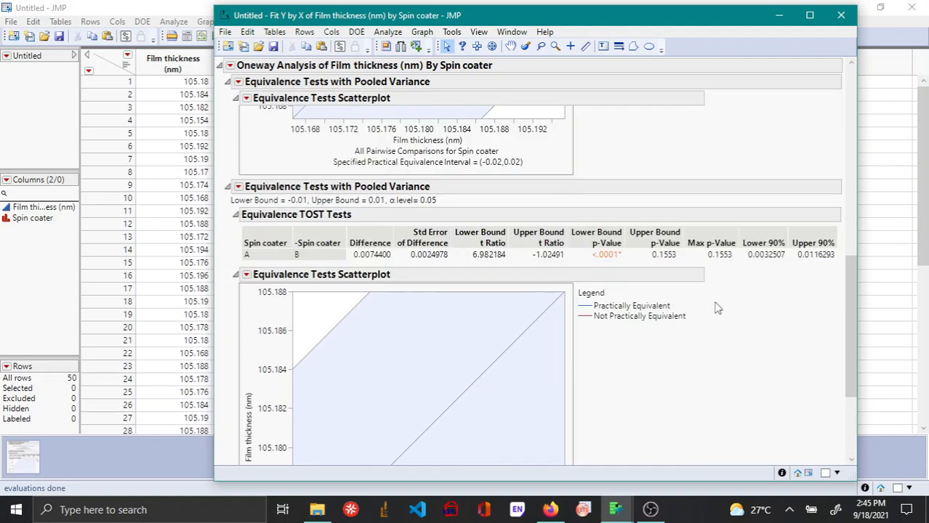
mouse_move(658, 263)
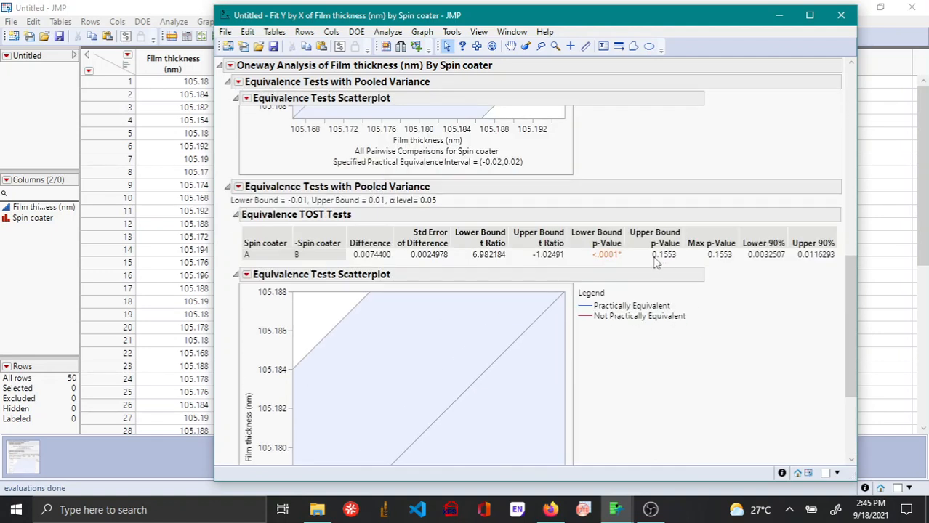
mouse_move(661, 264)
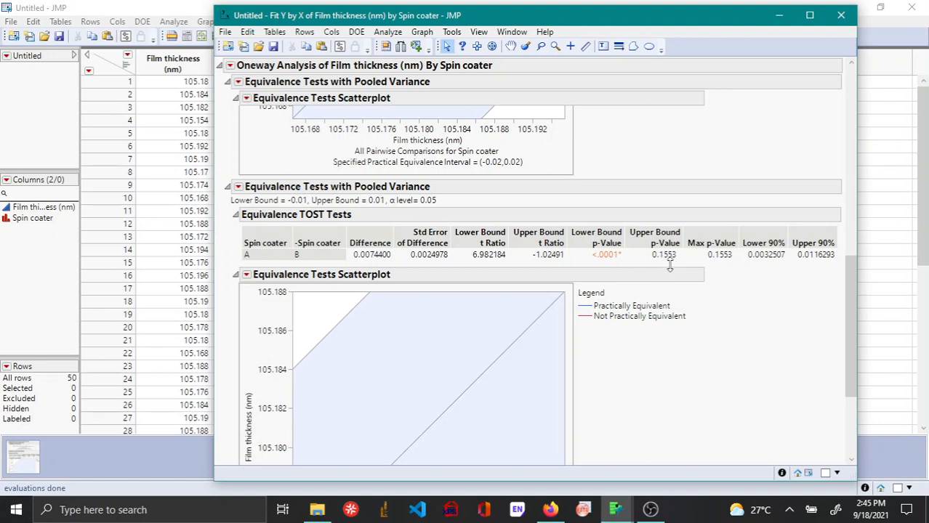
mouse_move(614, 351)
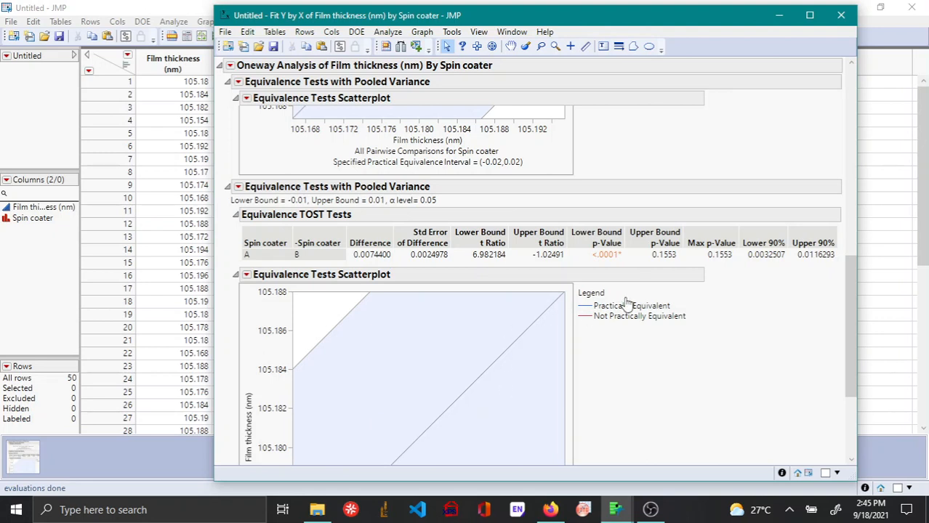
mouse_move(618, 294)
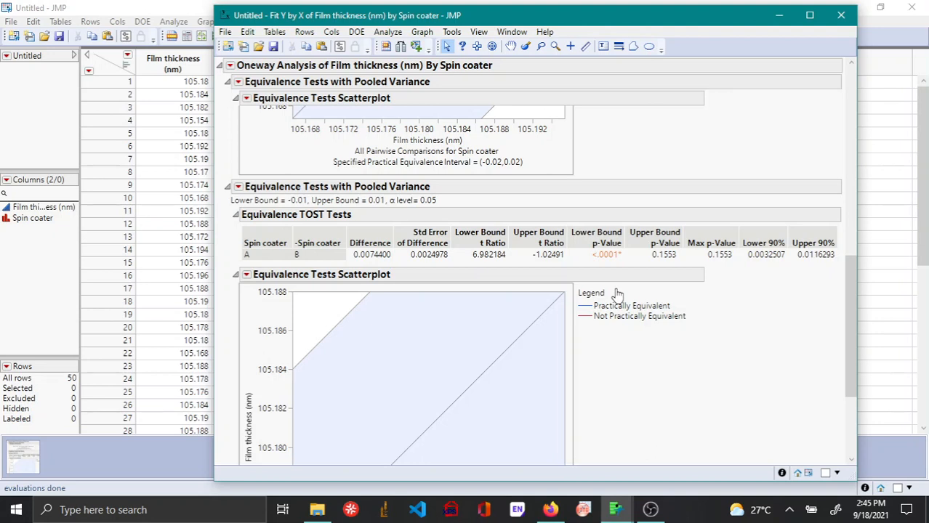